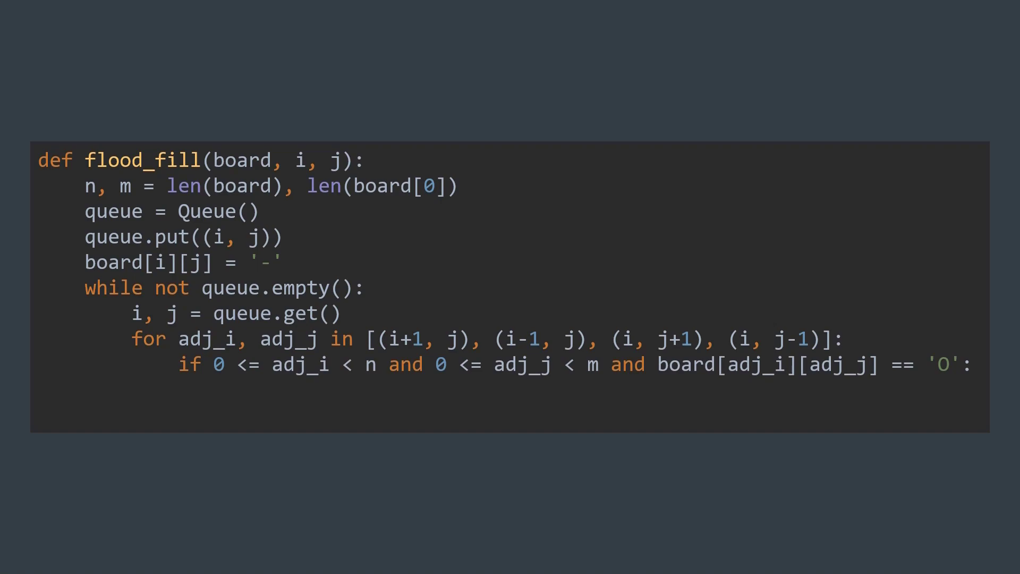
text(queue.put((adj_i, adj_j)))
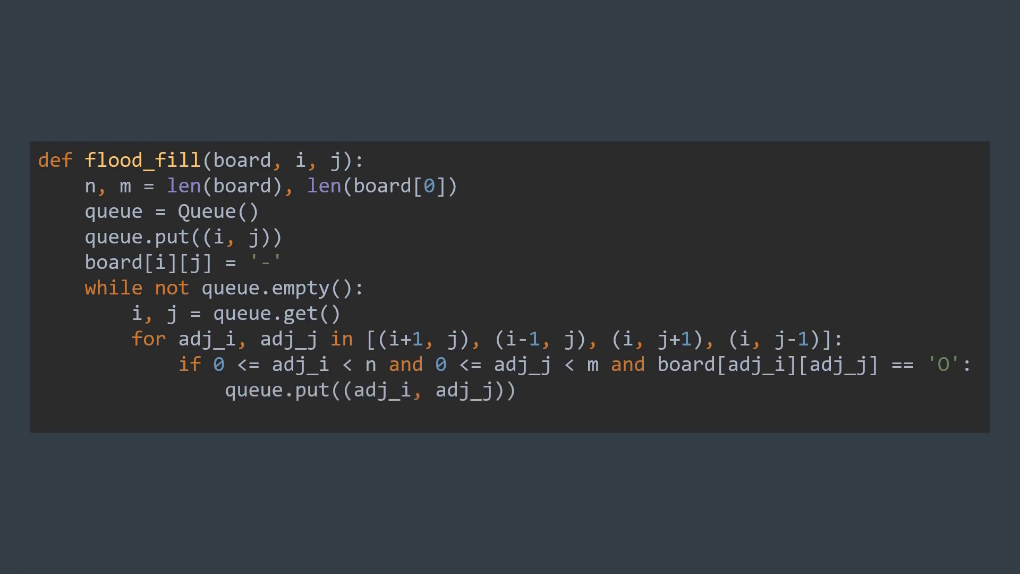
text(board[adj_i][adj_j] = '-')
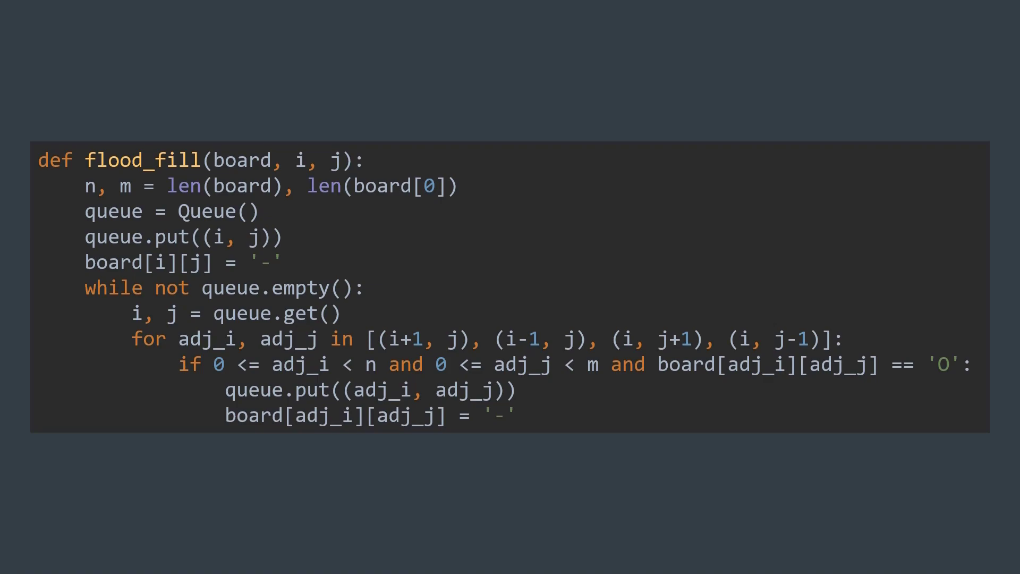